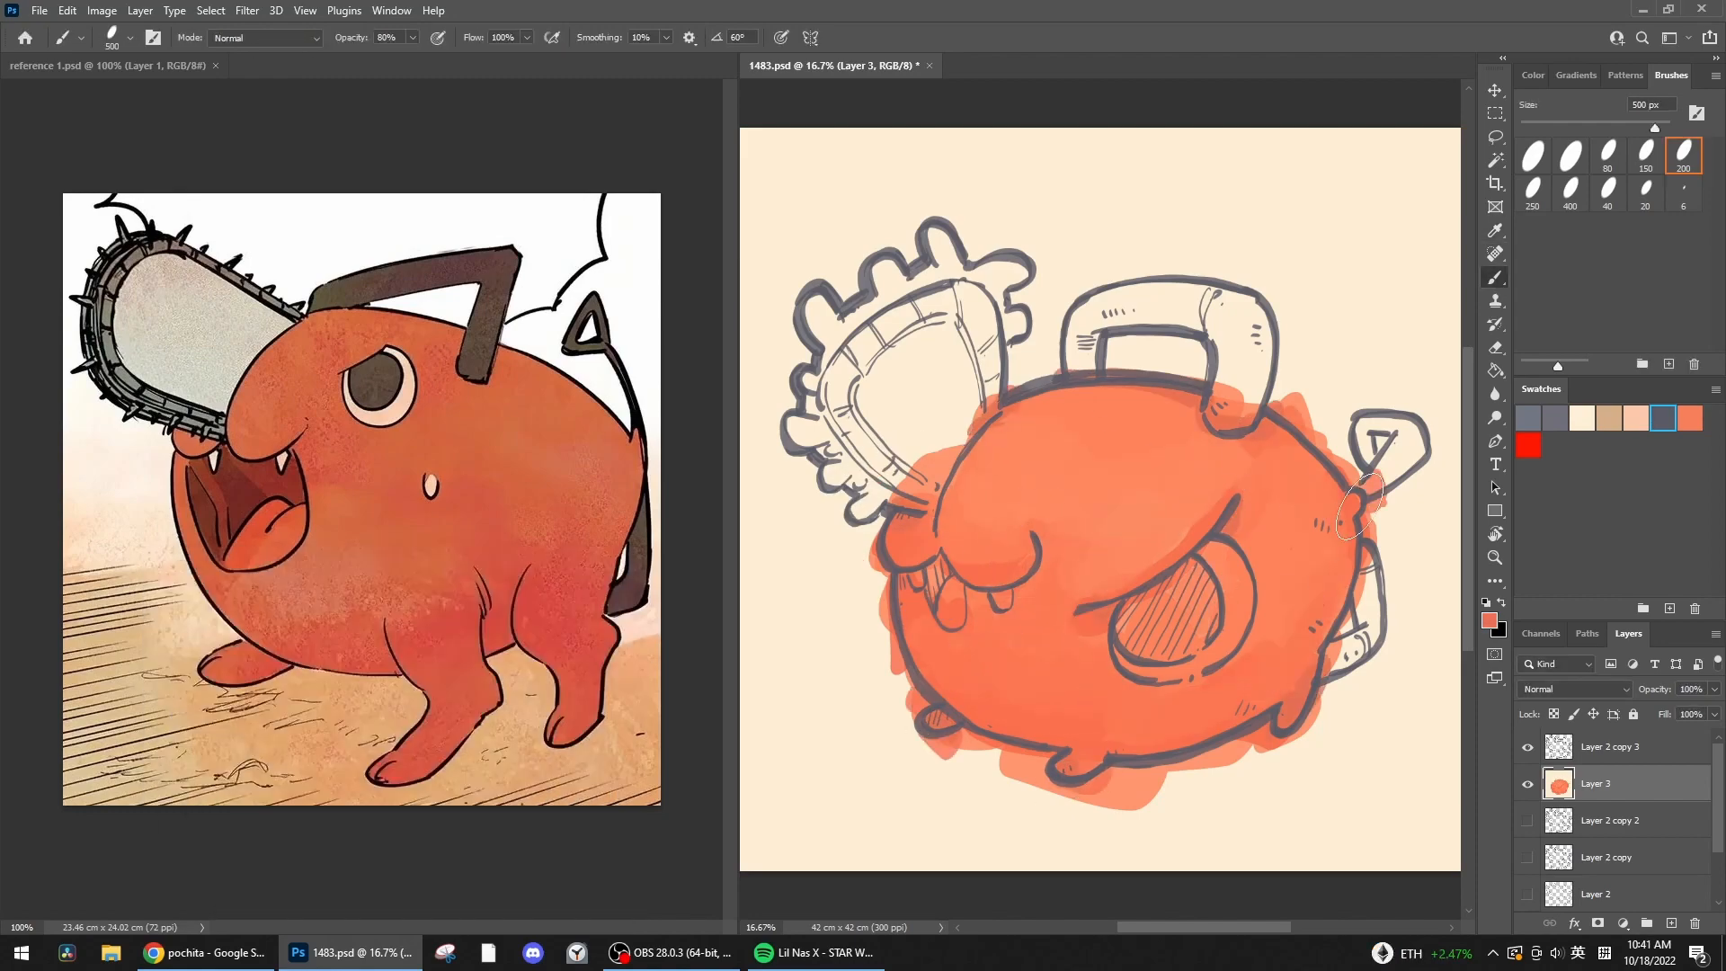
Pick an orange in the Color Picker and paint Pochita's body, gray chainsaw, eye and mouth.
click(1488, 615)
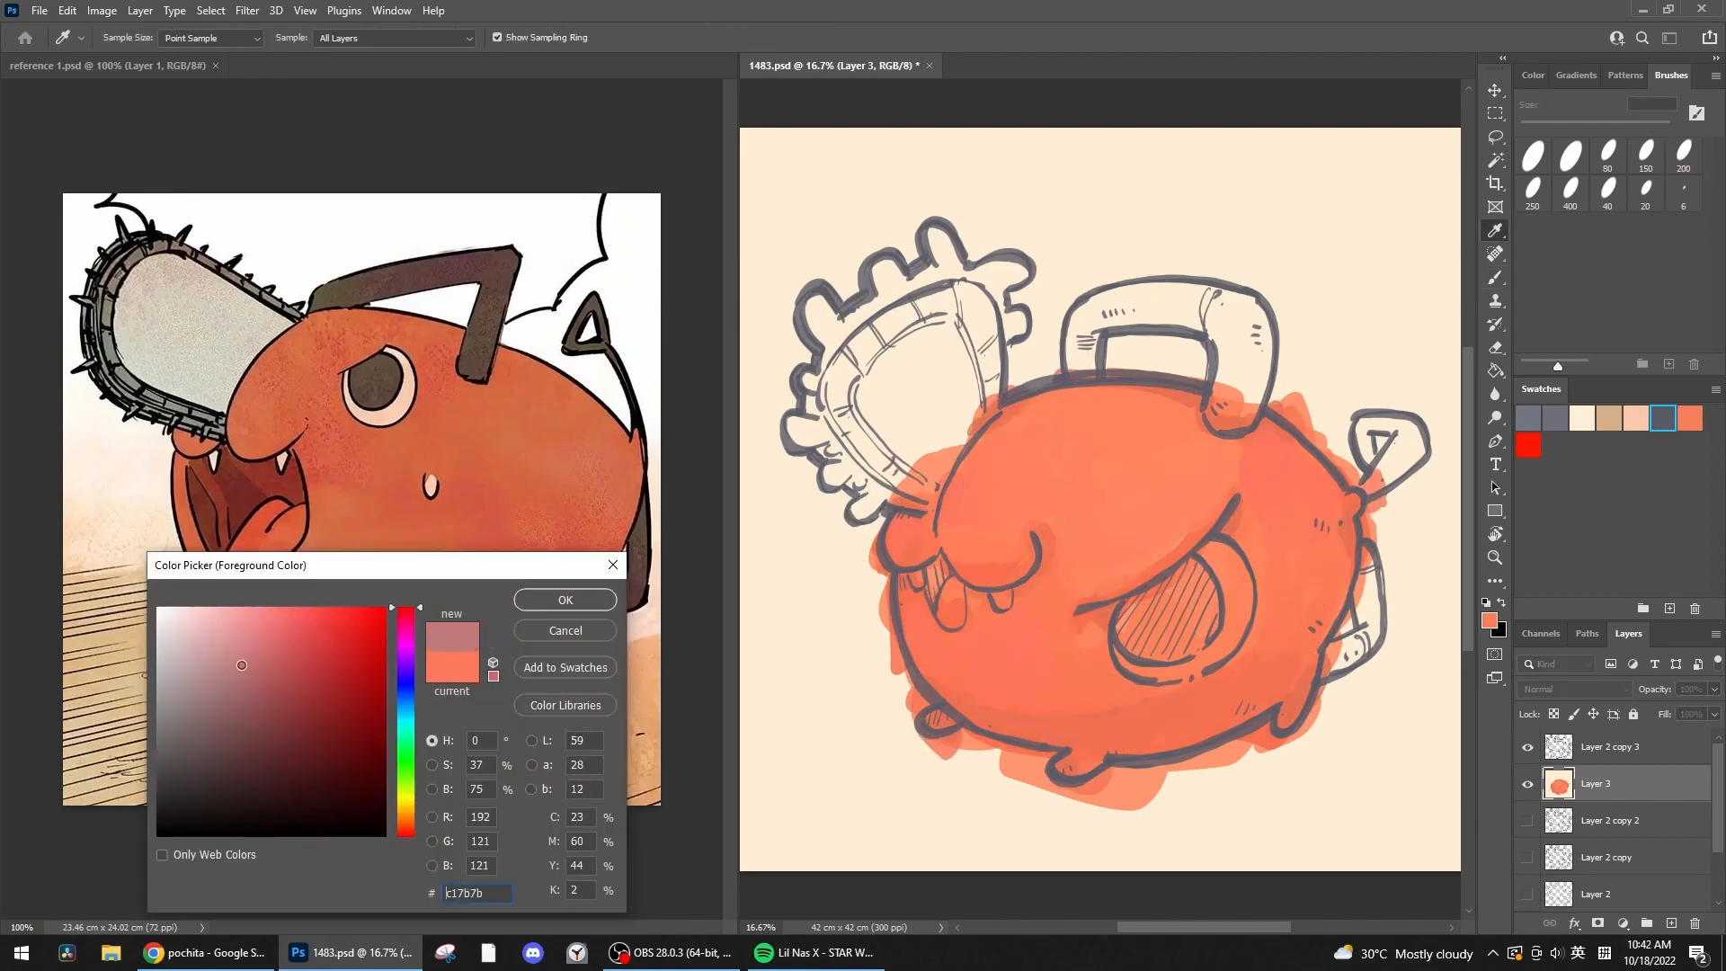
click(563, 599)
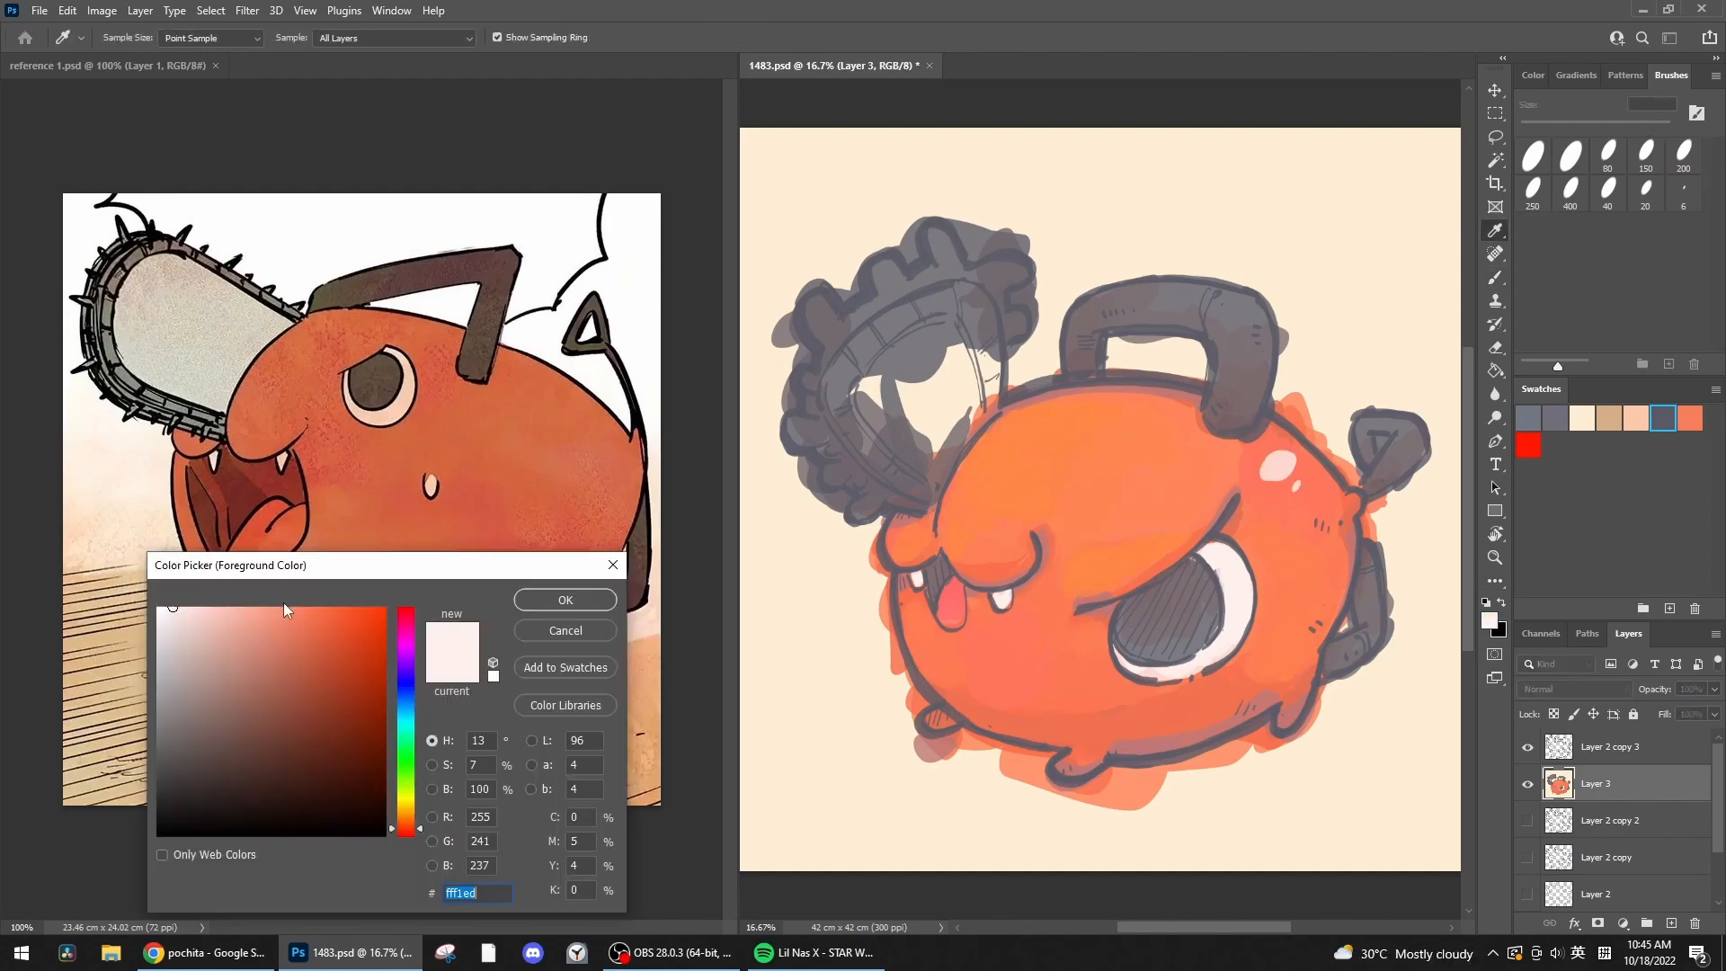
Paint light gray blade and teeth detail, then a yellow rim light along the lower body.
click(562, 599)
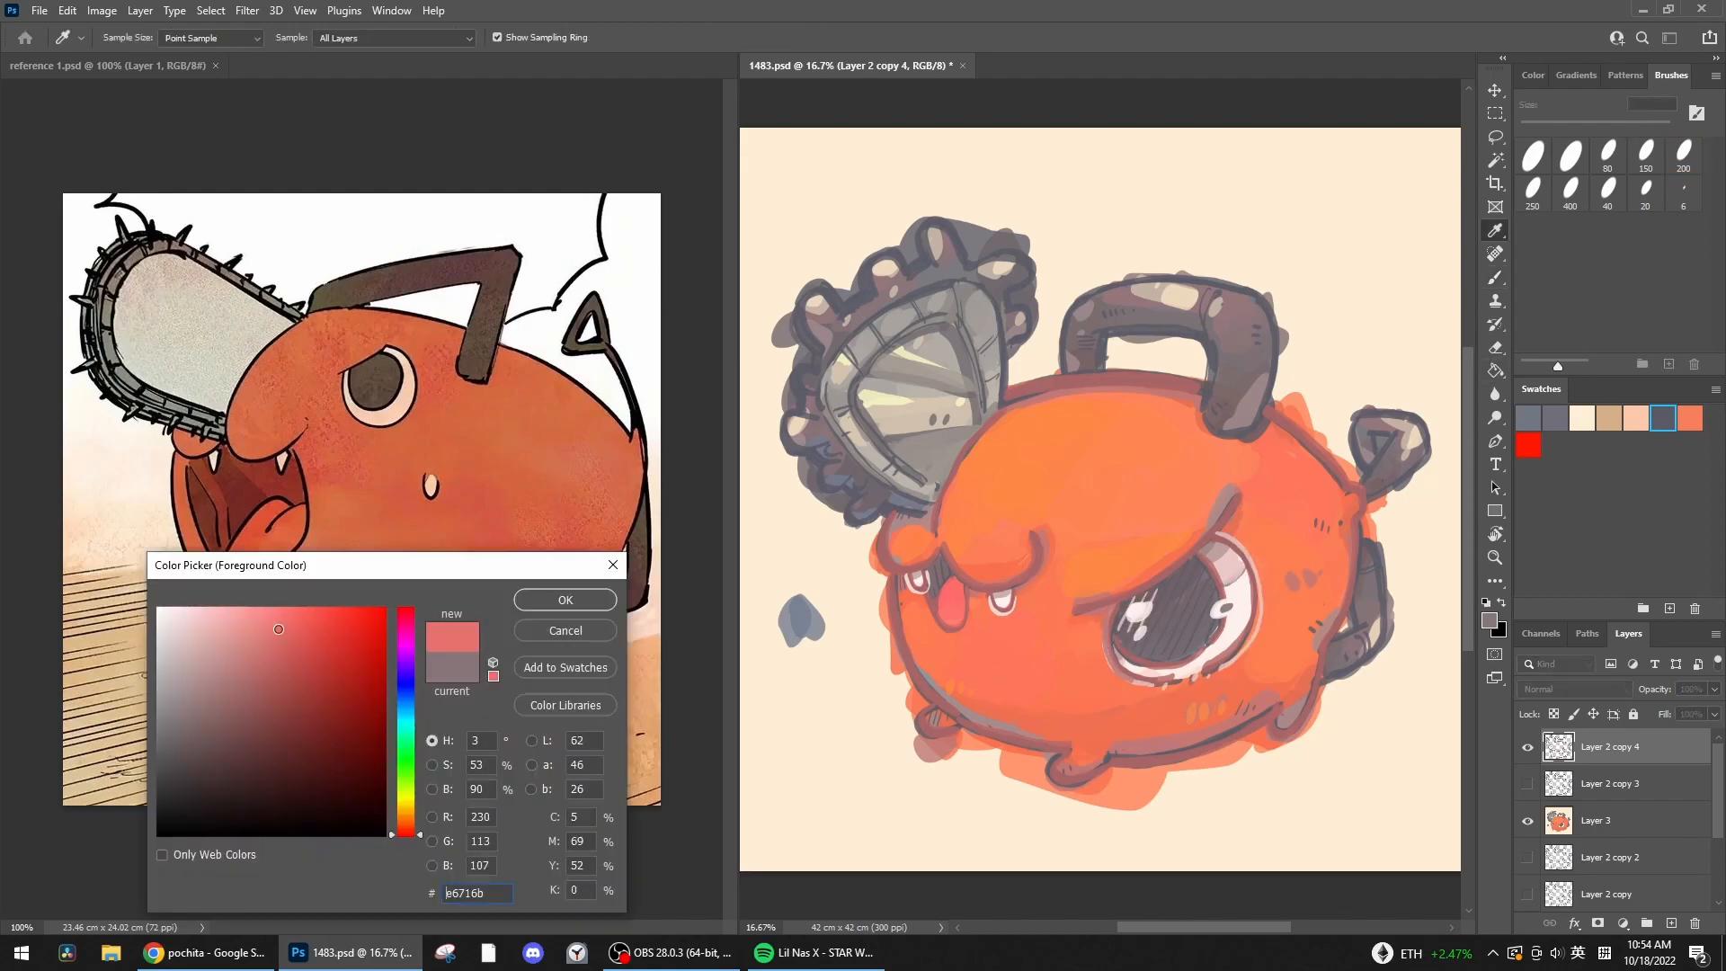
click(565, 600)
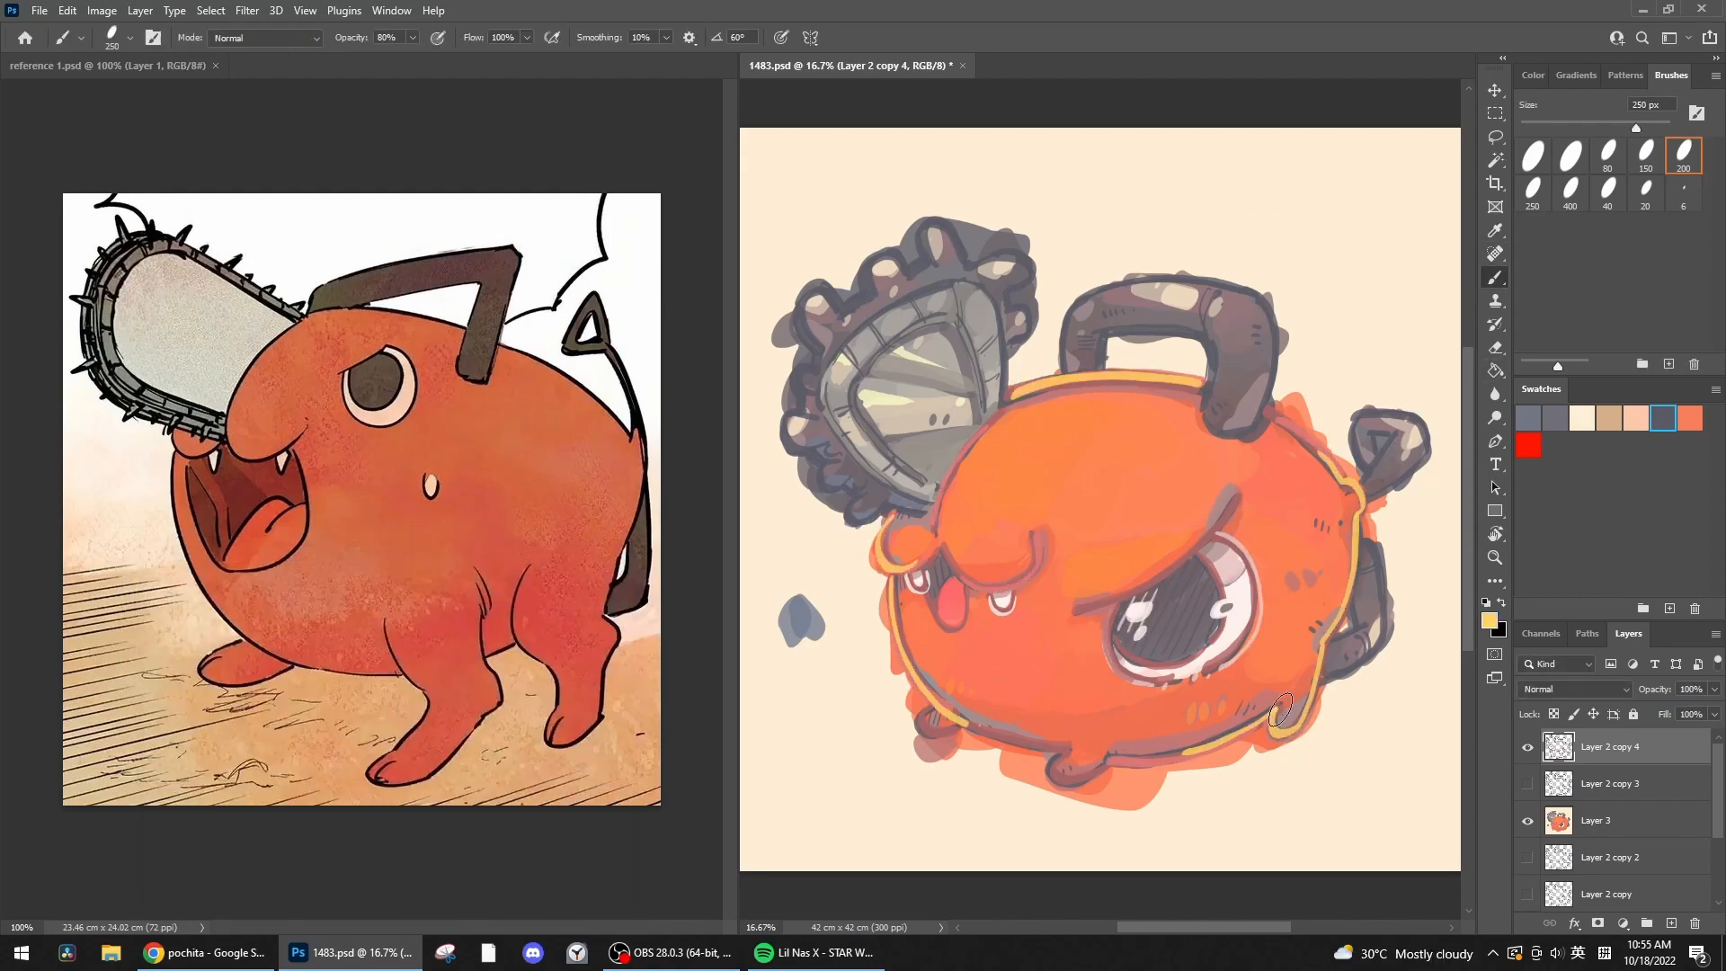